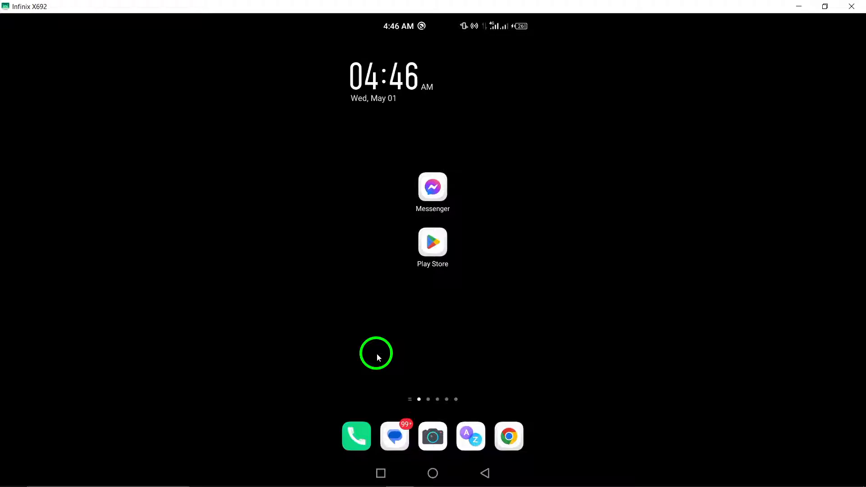
{"action": "mouse_move", "coordinate": [375, 326]}
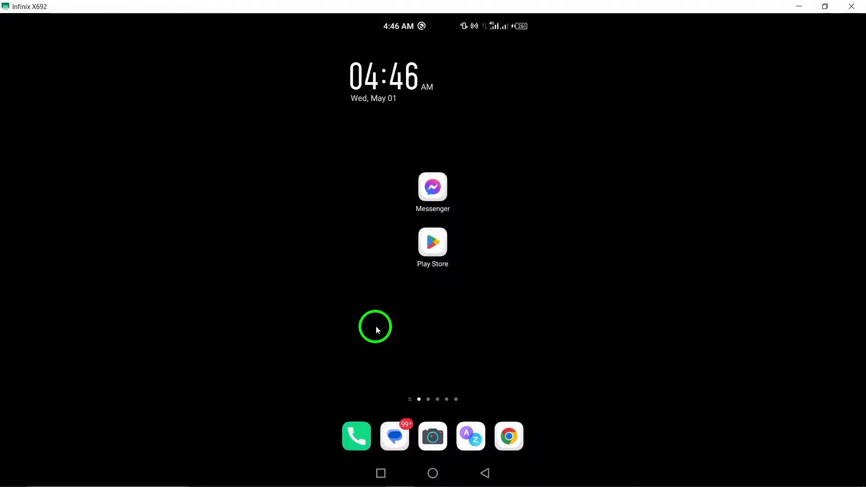
{"action": "mouse_move", "coordinate": [385, 252]}
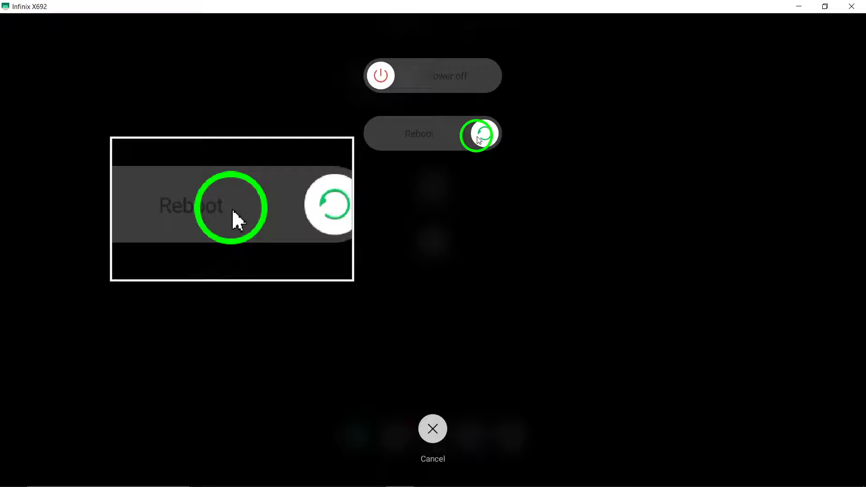
Step: Bring up the power menu's Restart option, then dismiss it without rebooting
{"action": "left_click", "coordinate": [432, 430]}
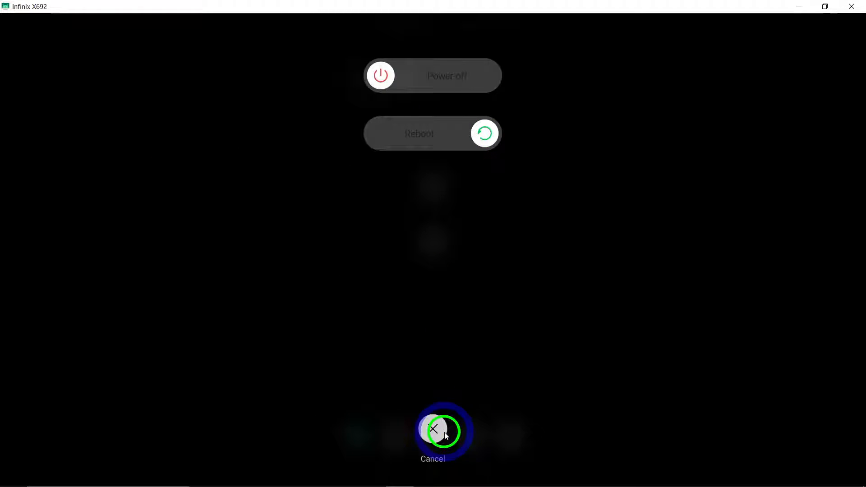
{"action": "left_click", "coordinate": [432, 432]}
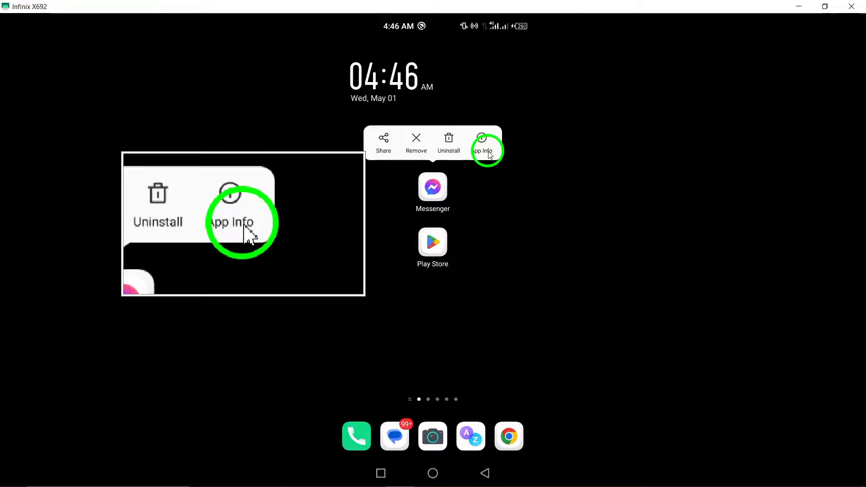
Step: View Messenger's App Info permissions and confirm Camera is still set to Allow
{"action": "left_click", "coordinate": [482, 146]}
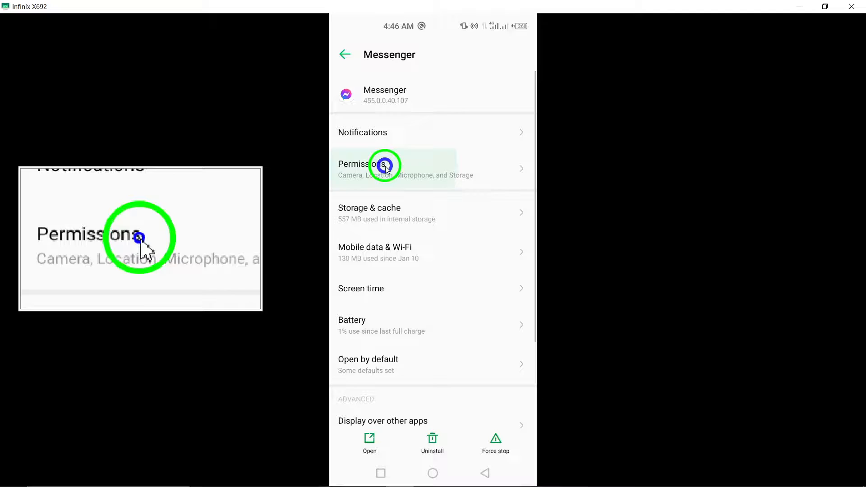
{"action": "left_click", "coordinate": [384, 169]}
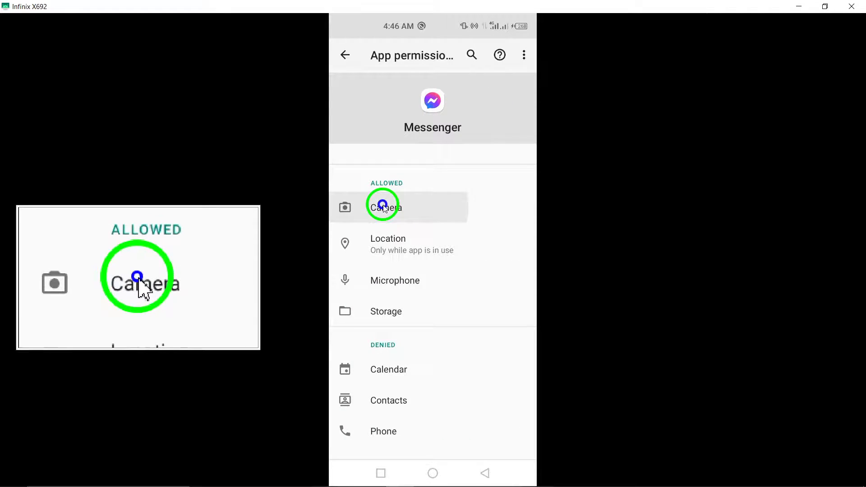
{"action": "left_click", "coordinate": [385, 207]}
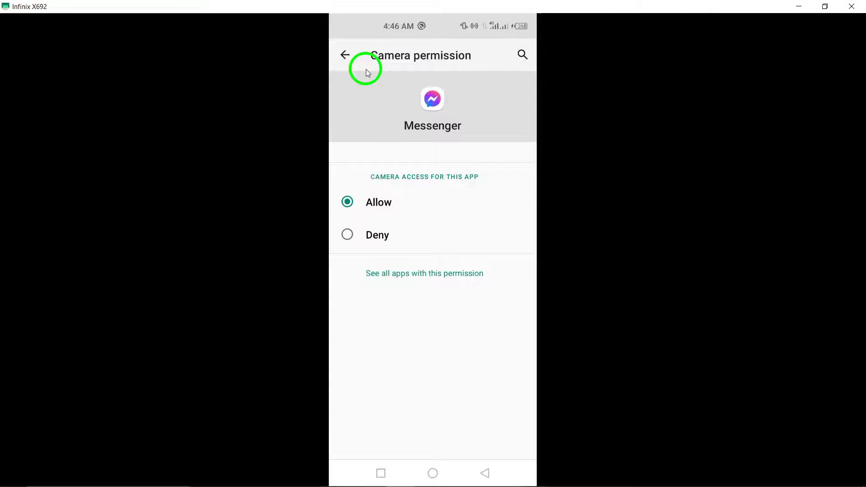
{"action": "left_click", "coordinate": [345, 55]}
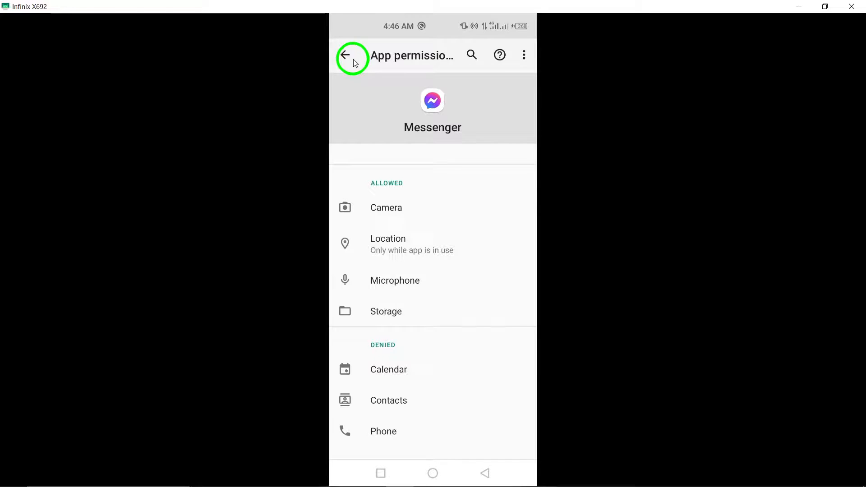
{"action": "left_click", "coordinate": [345, 55]}
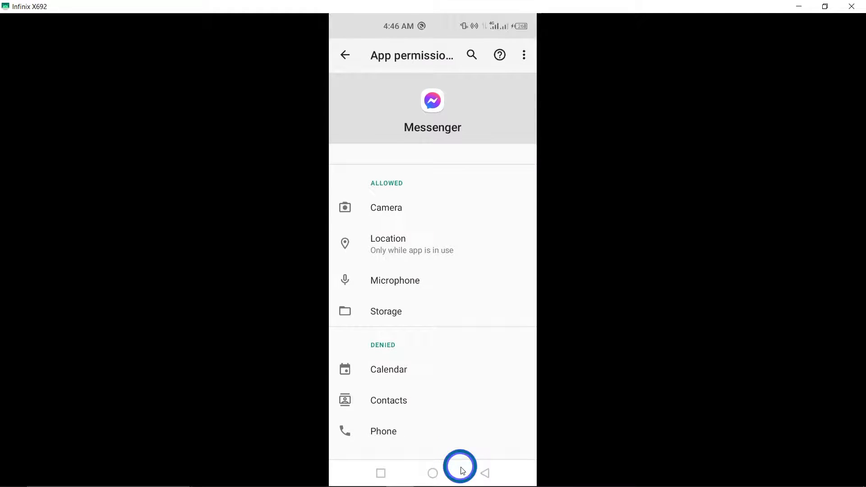
Step: Check Messenger's Storage & cache (557 MB used, 10.52 MB cache), then bring up recent apps
{"action": "left_click", "coordinate": [345, 55]}
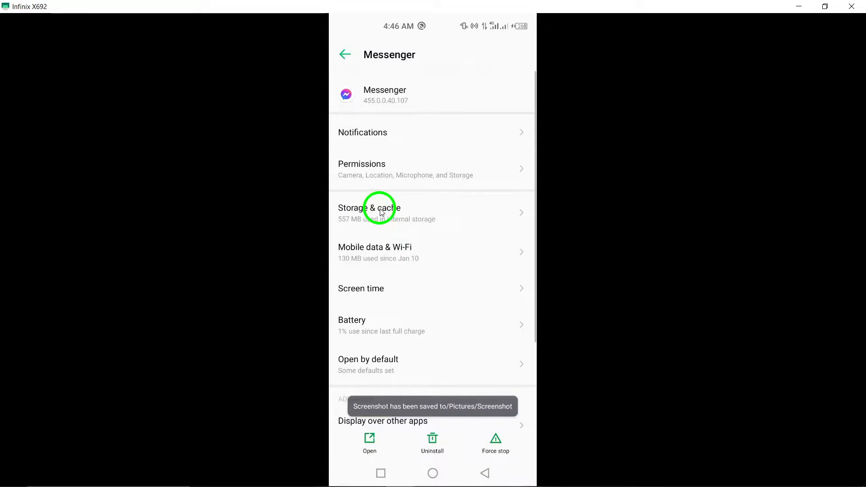
{"action": "left_click", "coordinate": [370, 213]}
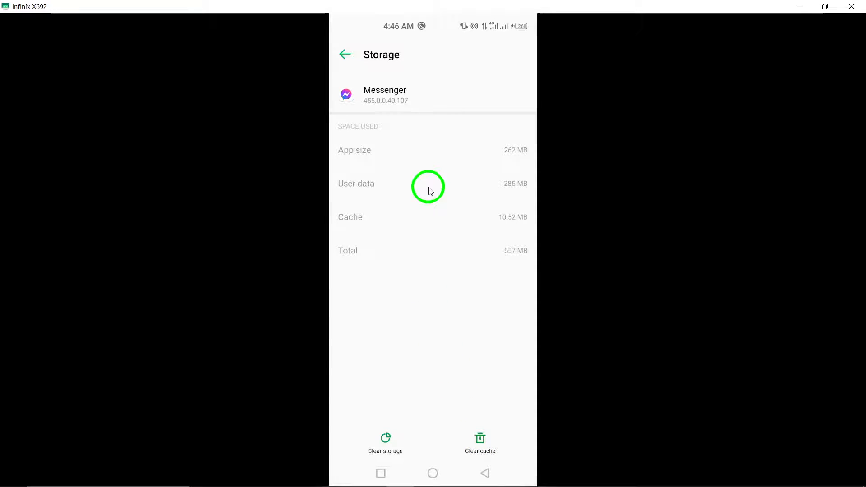
{"action": "mouse_move", "coordinate": [380, 474]}
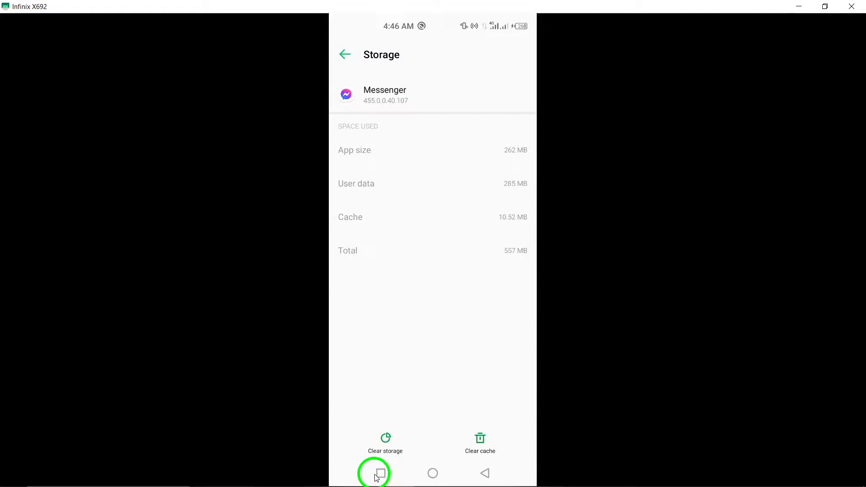
{"action": "left_click", "coordinate": [380, 474]}
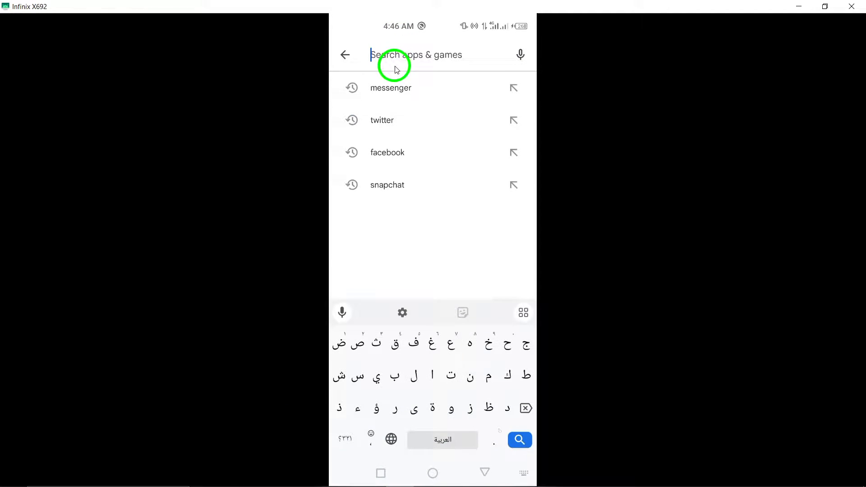
Step: Search the Play Store for 'messenger' and show its installed listing
{"action": "left_click", "coordinate": [390, 87]}
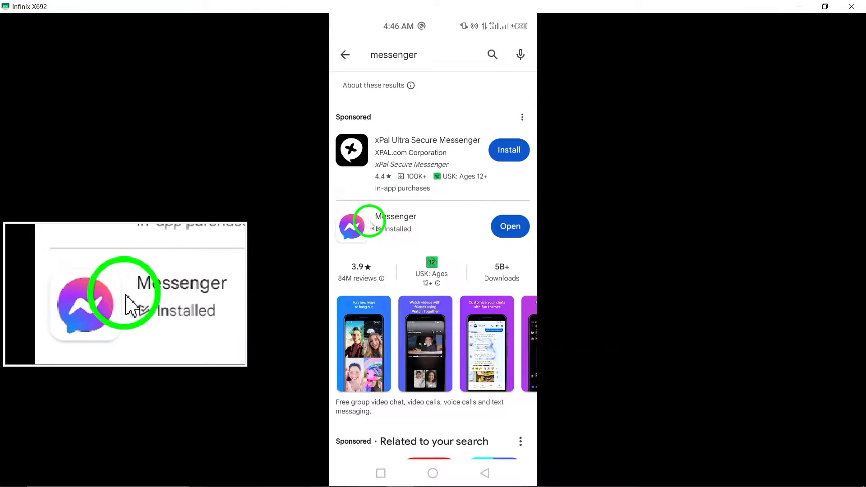
{"action": "left_click", "coordinate": [396, 222]}
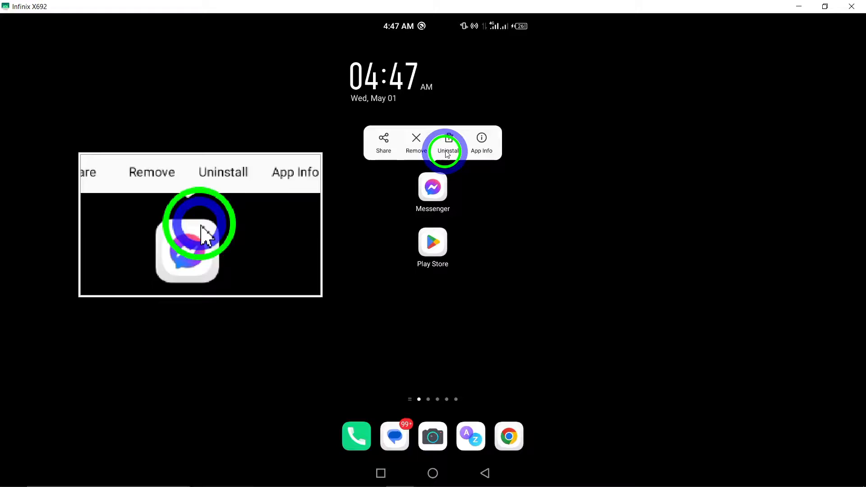
Step: Choose Uninstall from Messenger's shortcut menu, then scroll the app drawer toward Psiphon
{"action": "left_click", "coordinate": [446, 143]}
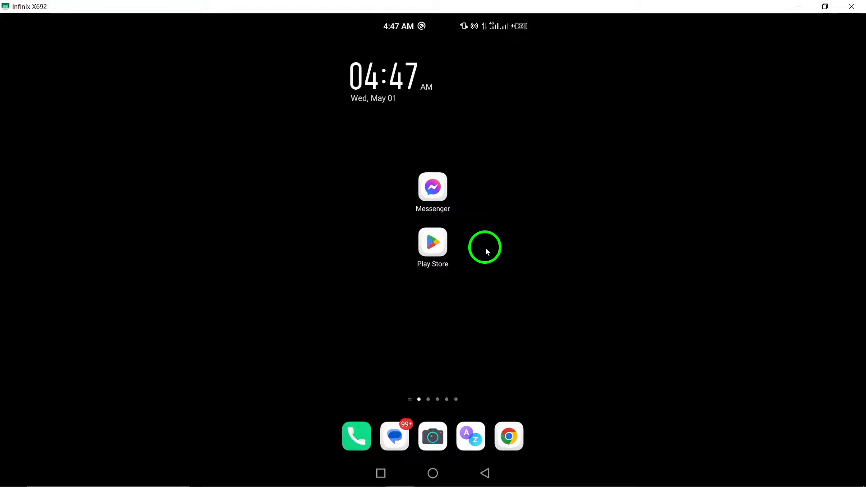
{"action": "mouse_move", "coordinate": [476, 246]}
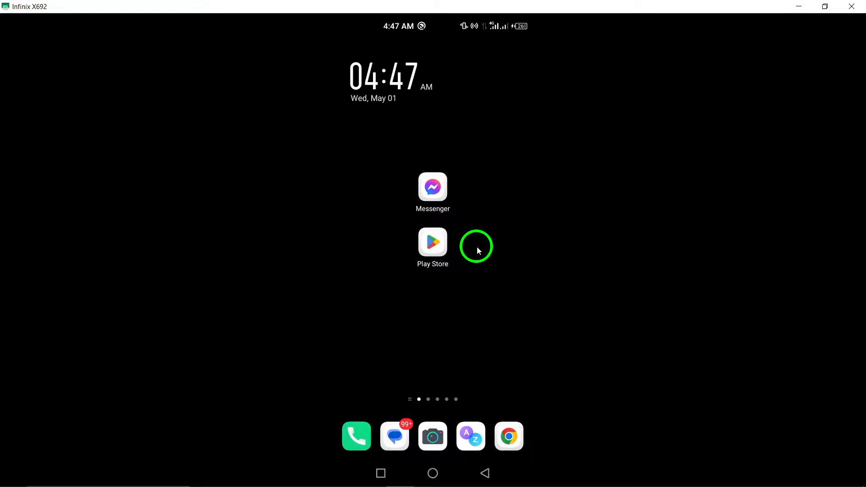
{"action": "mouse_move", "coordinate": [455, 287]}
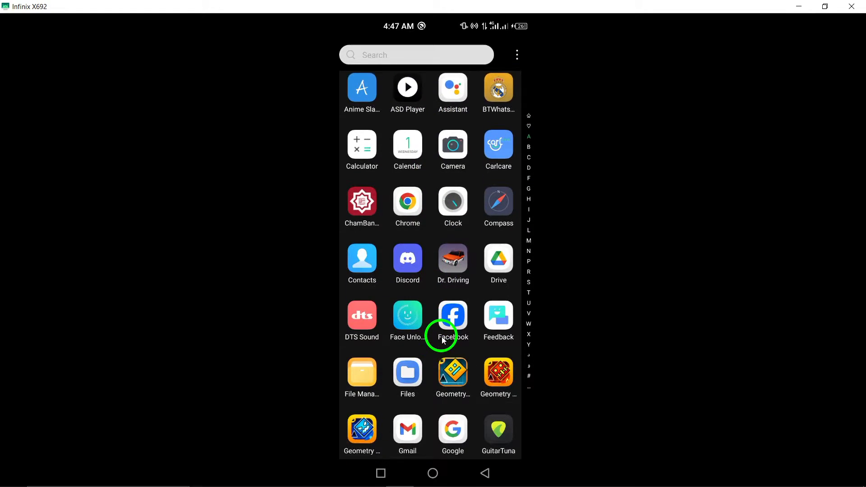
{"action": "scroll", "scroll_direction": "down", "scroll_amount": 3}
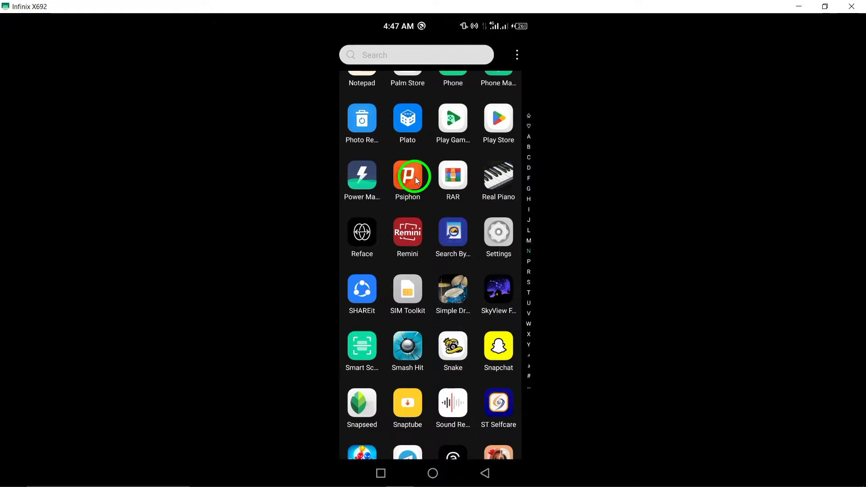
{"action": "mouse_move", "coordinate": [426, 445]}
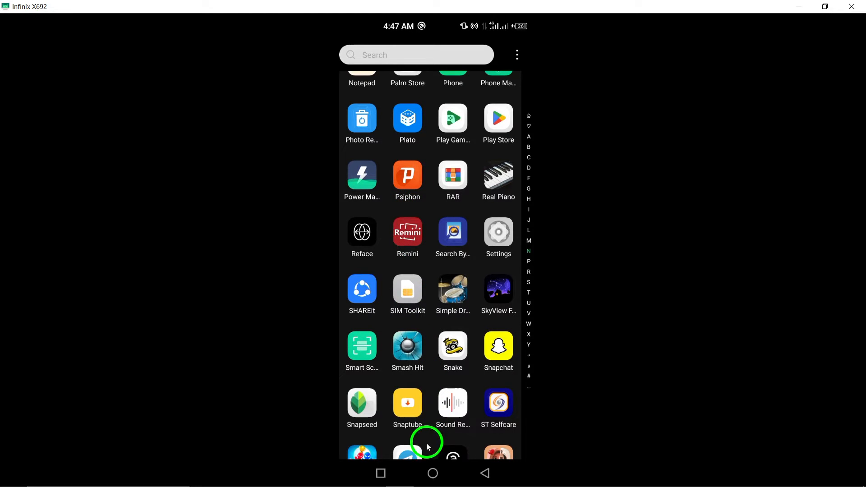
Step: Show the empty recent apps view and return to the home screen
{"action": "left_click", "coordinate": [379, 474]}
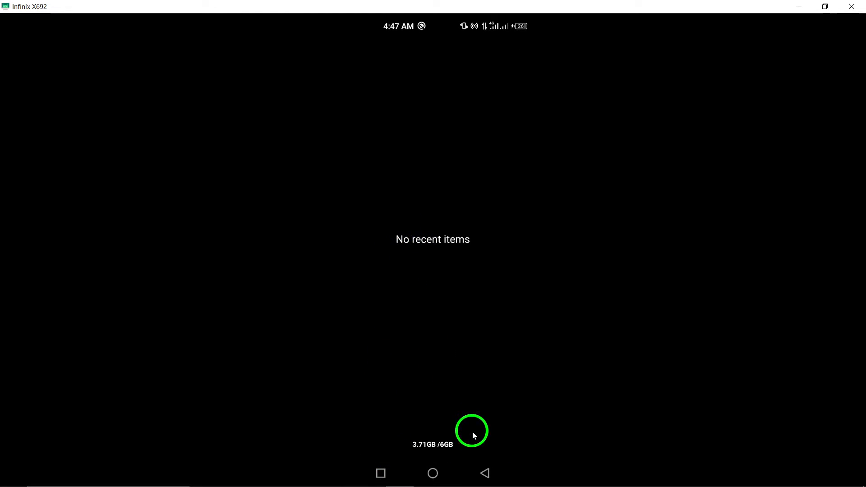
{"action": "left_click", "coordinate": [432, 473]}
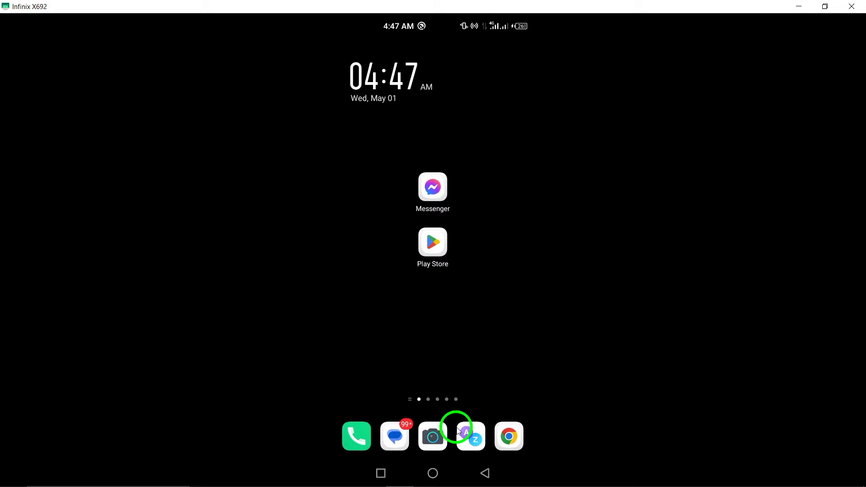
{"action": "mouse_move", "coordinate": [455, 431]}
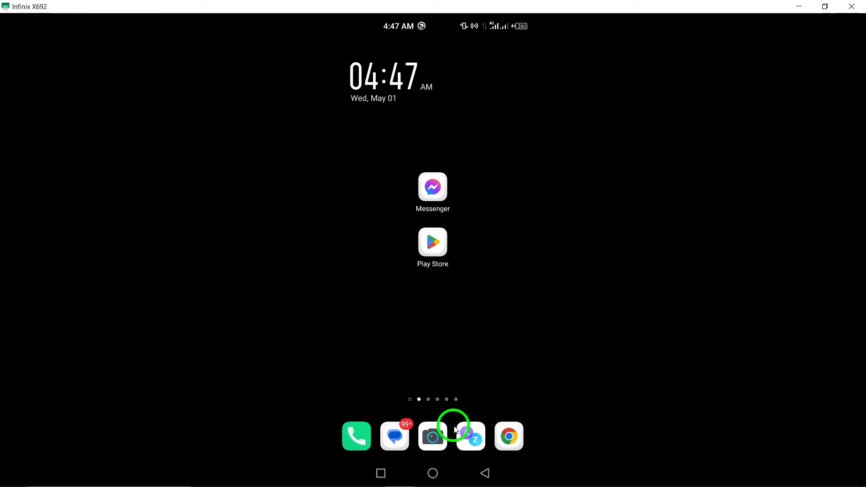
{"action": "mouse_move", "coordinate": [457, 419]}
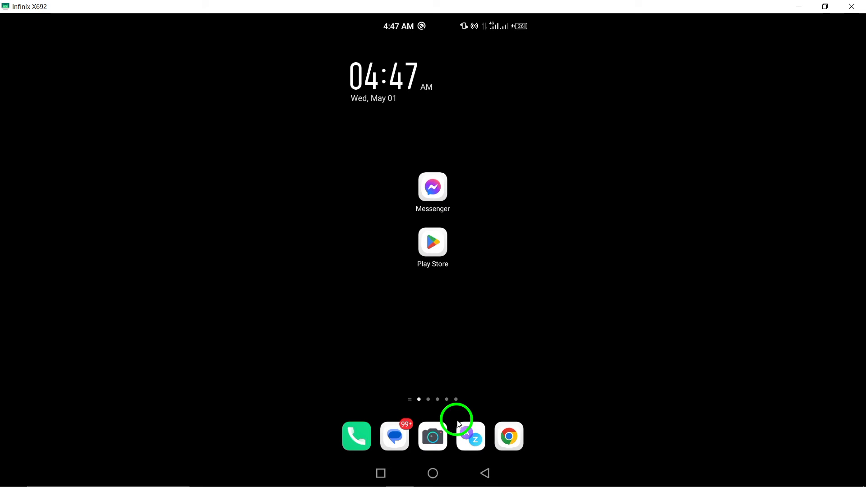